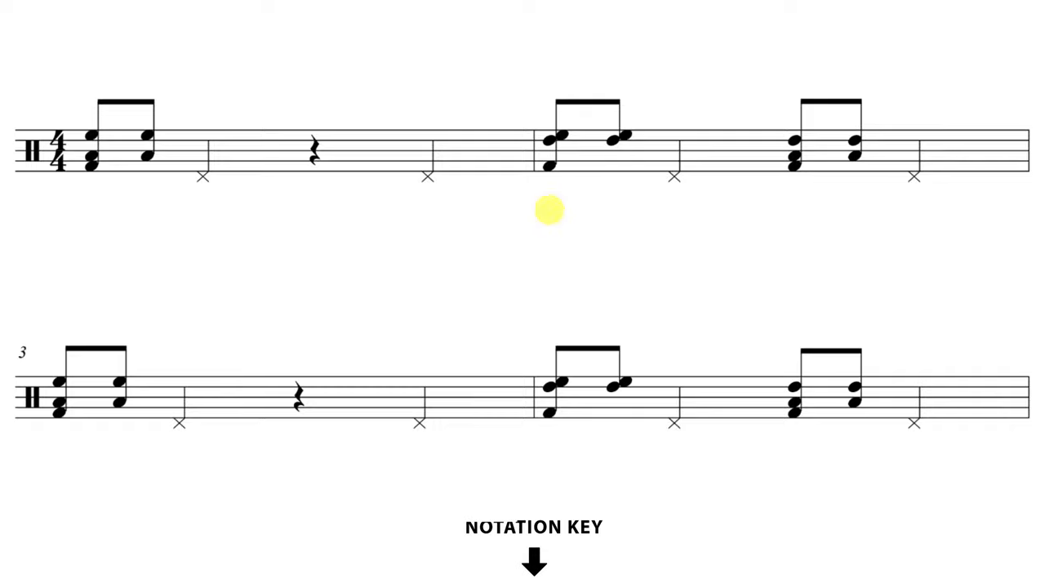
mouse_move(61, 457)
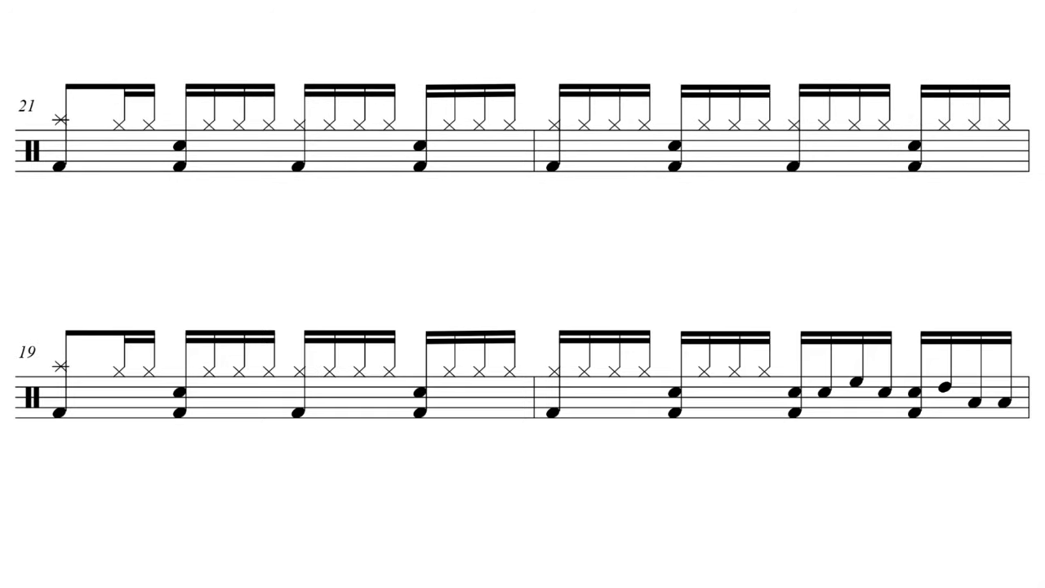
scroll(down, 3)
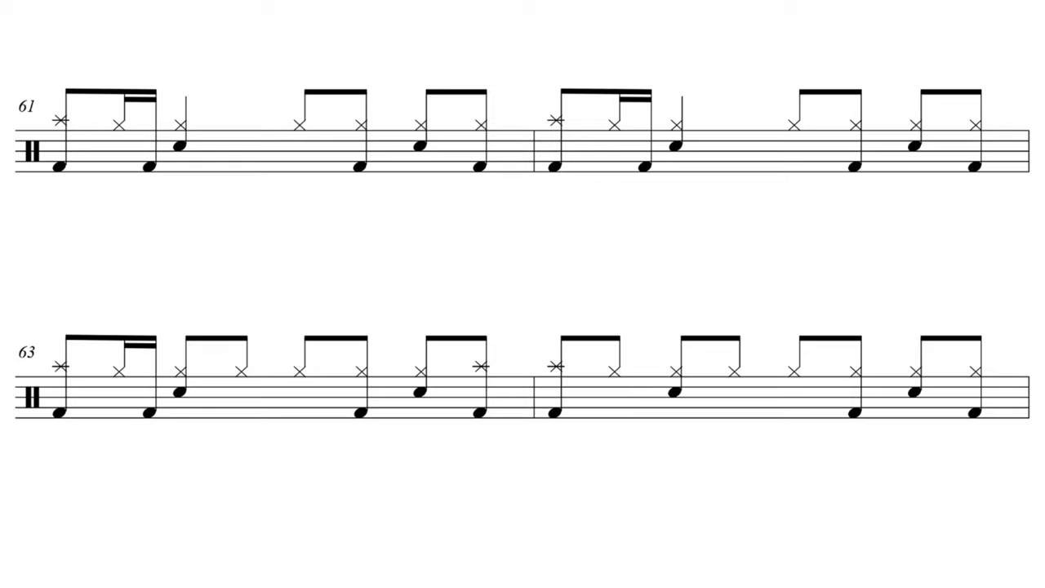
scroll(down, 3)
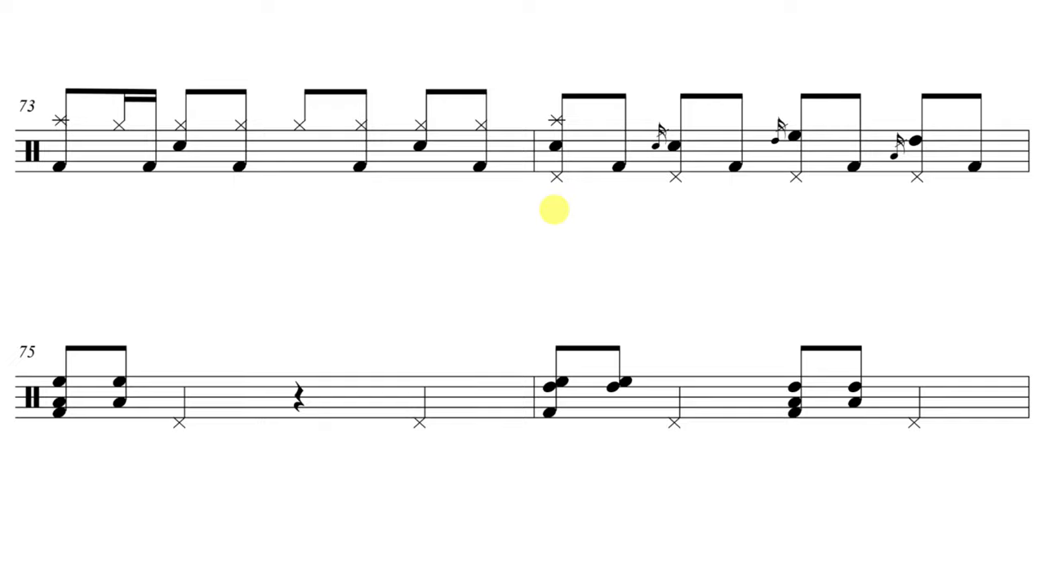
scroll(up, 3)
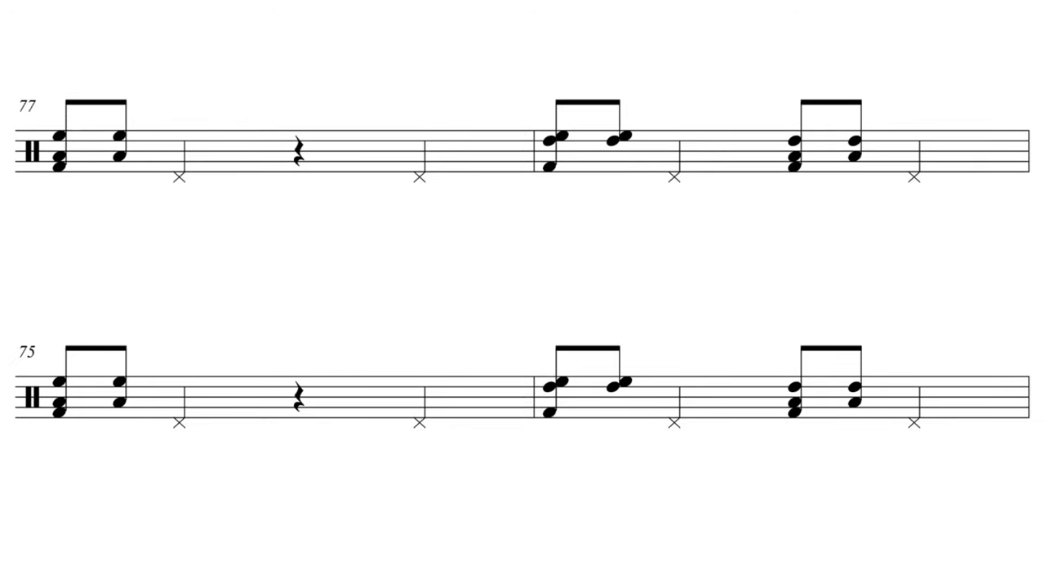
mouse_move(59, 210)
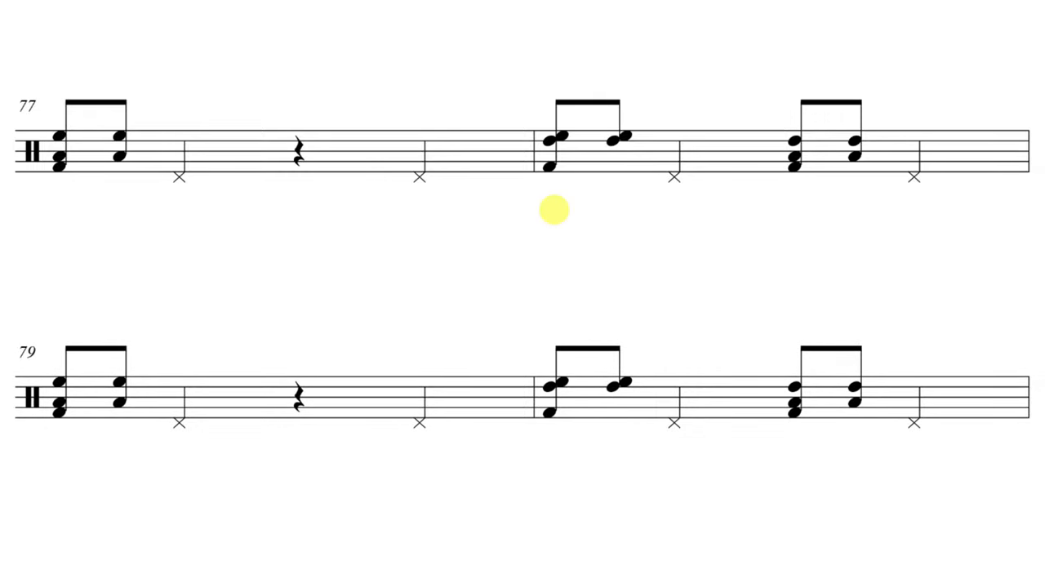
mouse_move(552, 212)
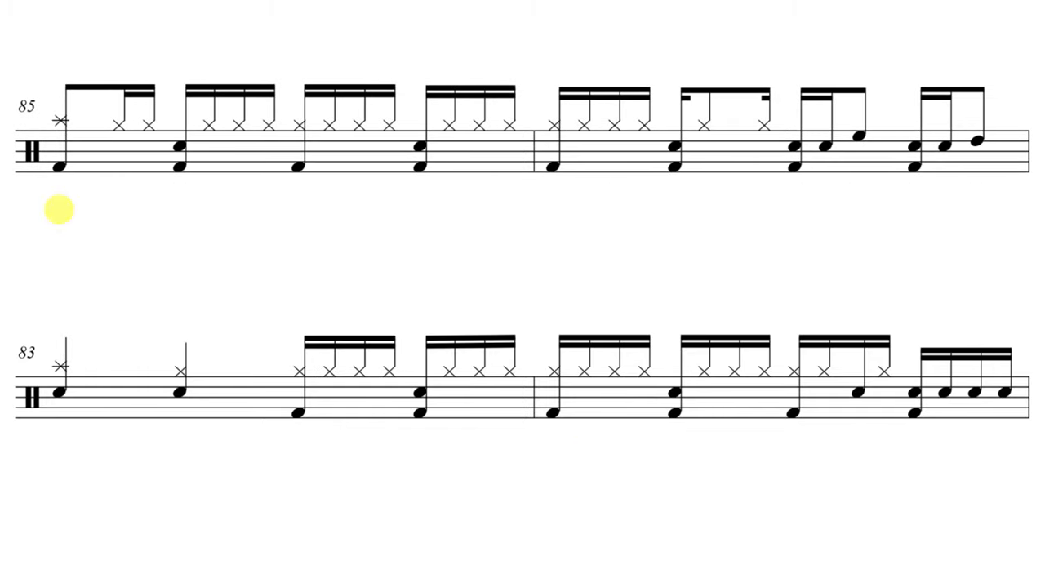
mouse_move(552, 213)
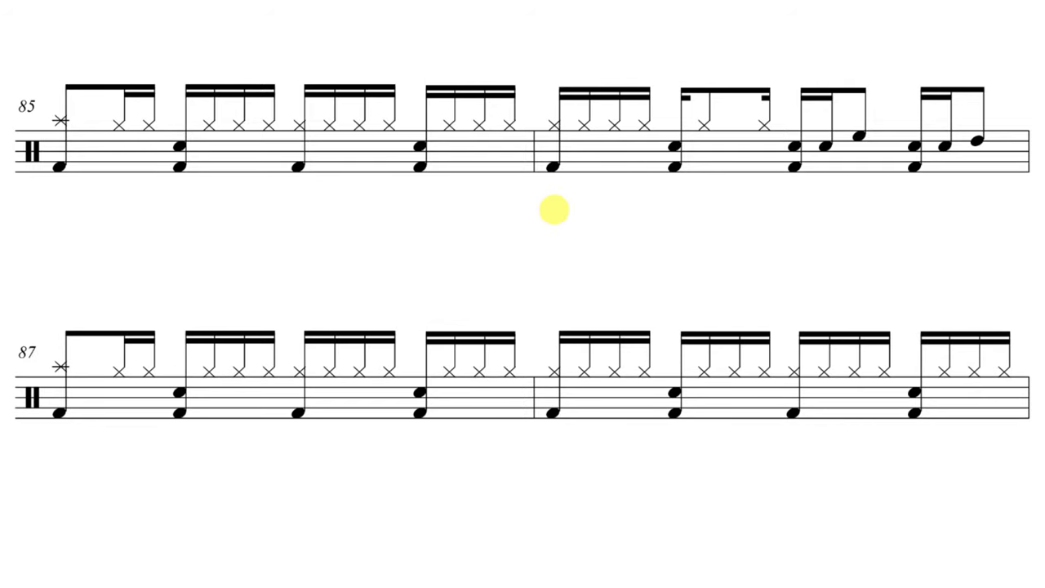
mouse_move(552, 210)
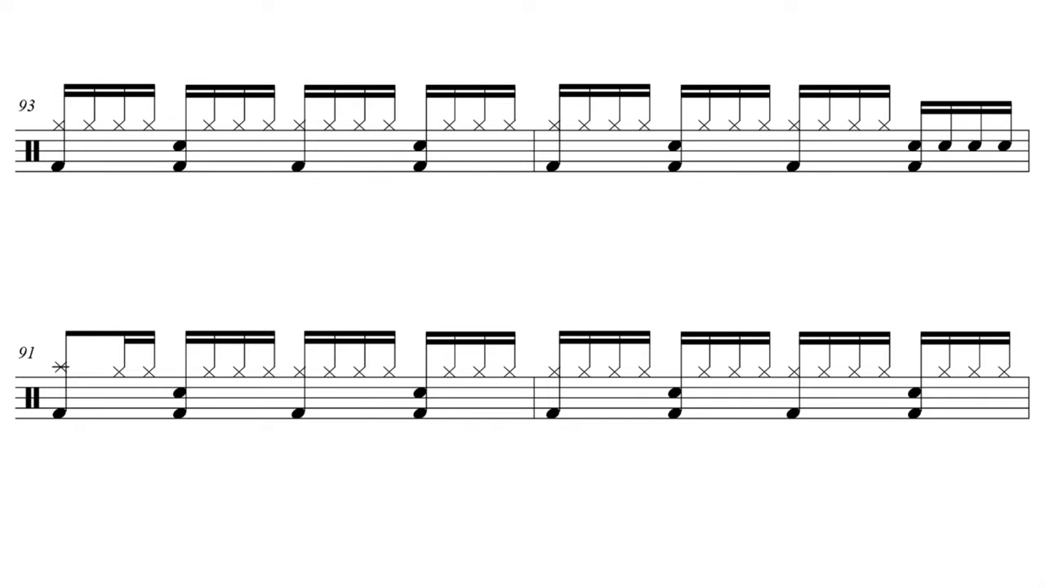
mouse_move(58, 208)
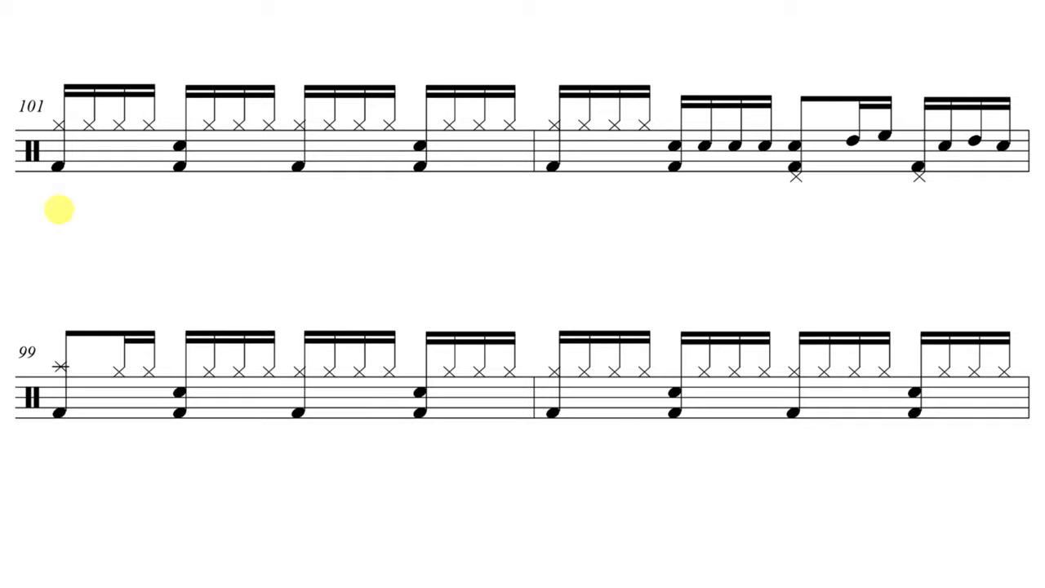
scroll(down, 3)
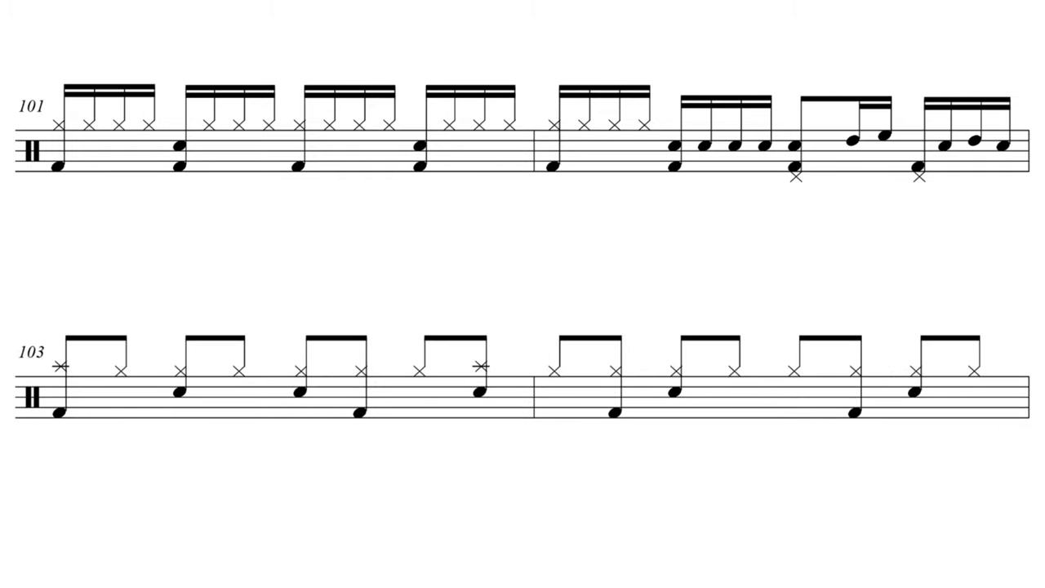